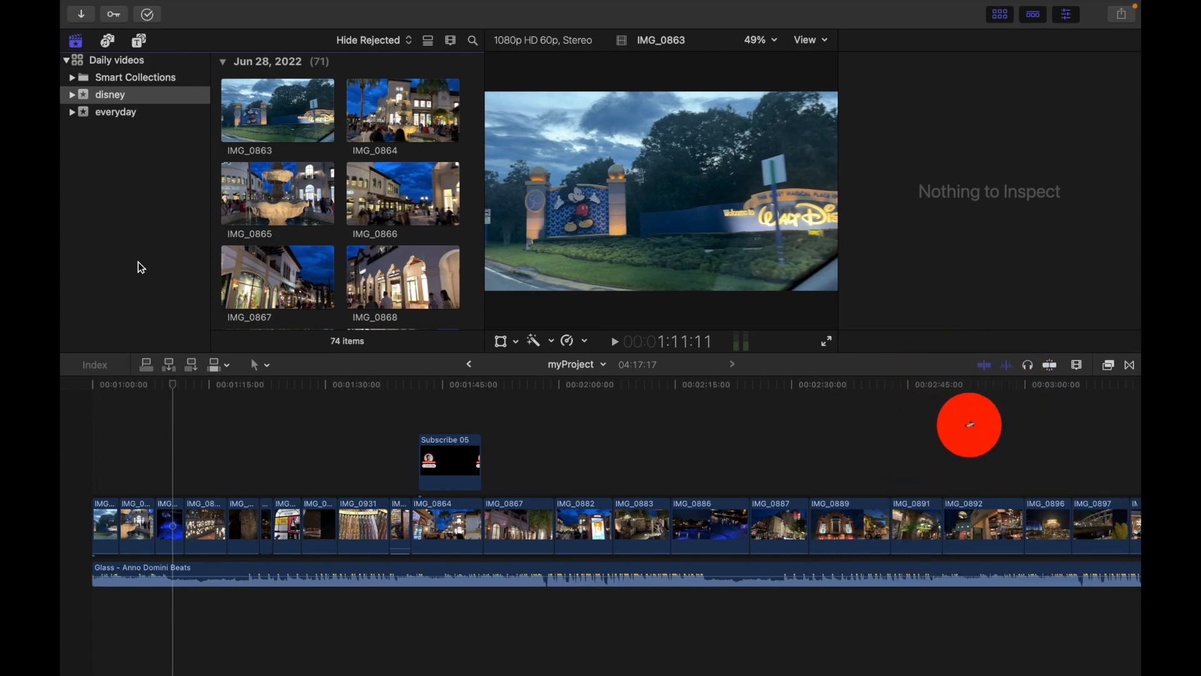
{"action": "mouse_move", "coordinate": [157, 249]}
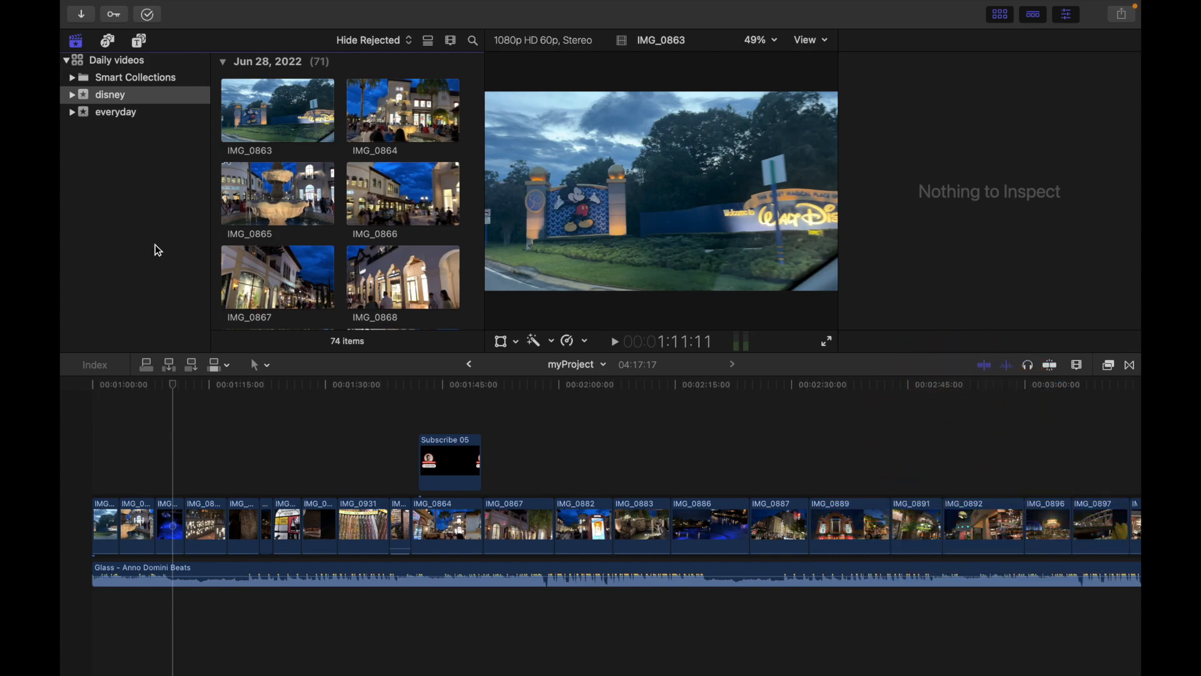
- Select clip IMG_0865, then use Edit > Select All so 73 of 74 browser items are selected
{"action": "left_click", "coordinate": [277, 194]}
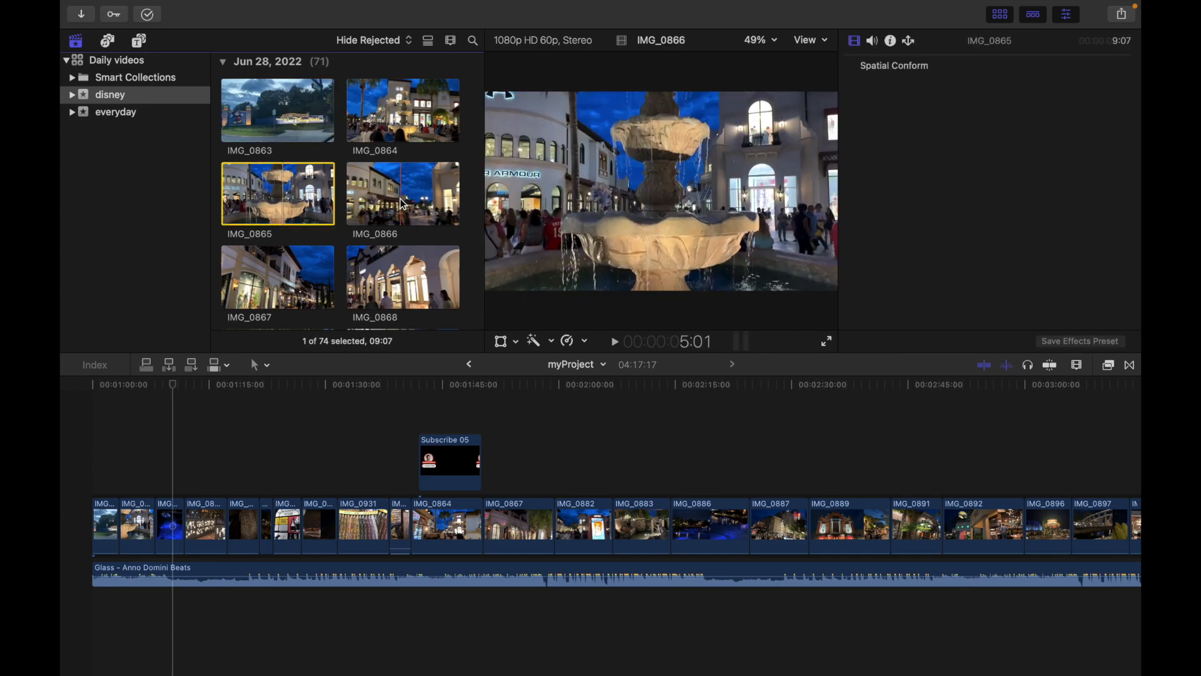
{"action": "left_click", "coordinate": [402, 110]}
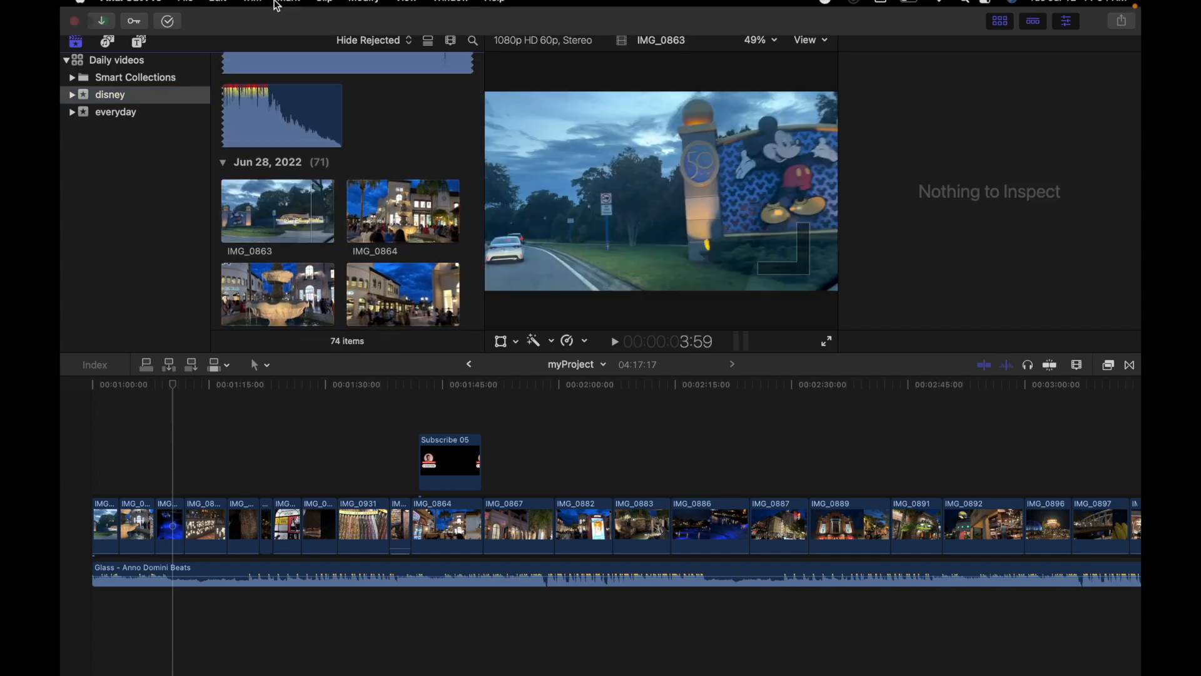
{"action": "left_click", "coordinate": [218, 8]}
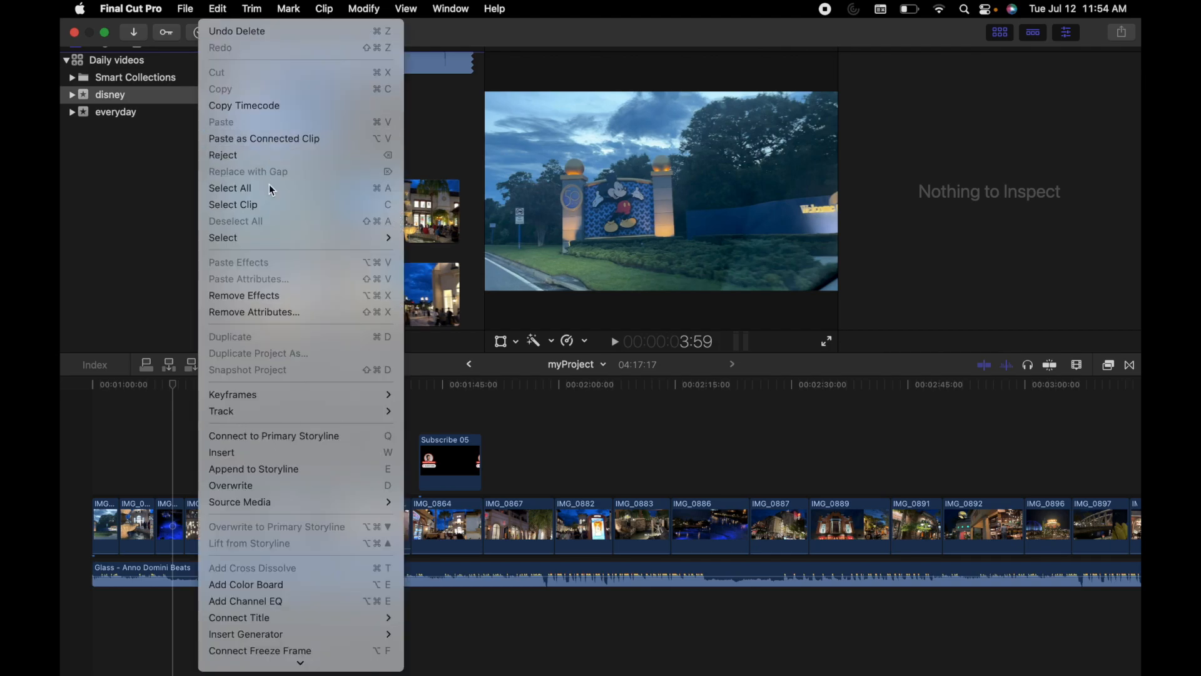
{"action": "left_click", "coordinate": [229, 188]}
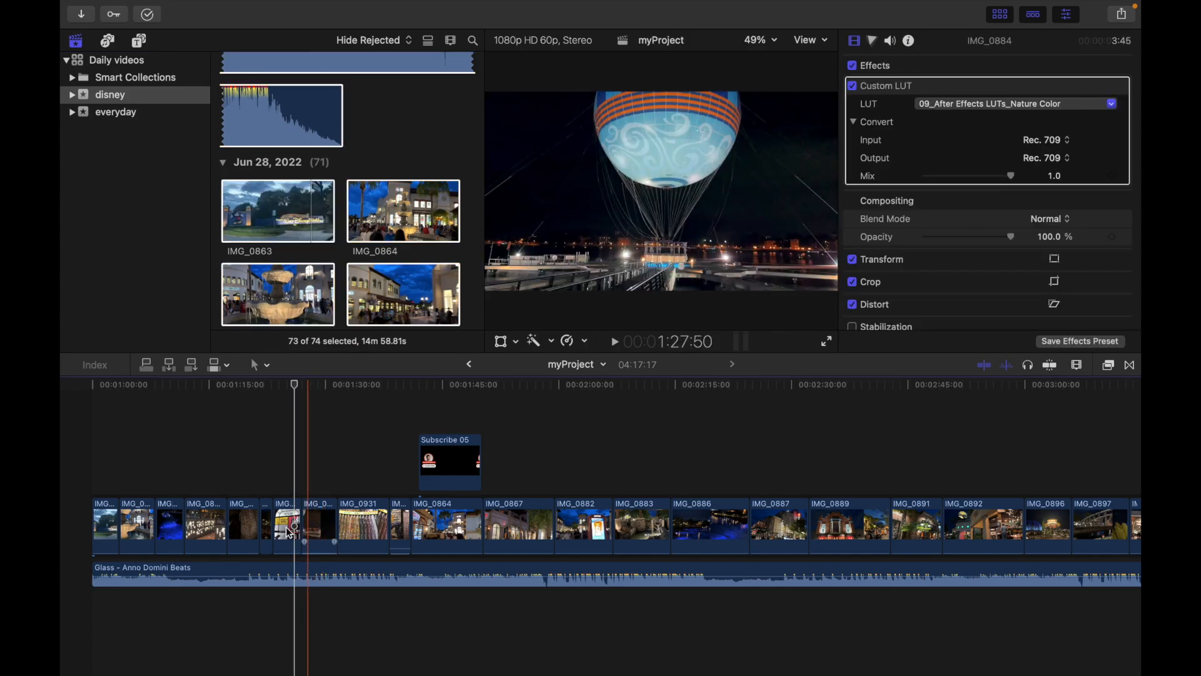
{"action": "left_click", "coordinate": [248, 526]}
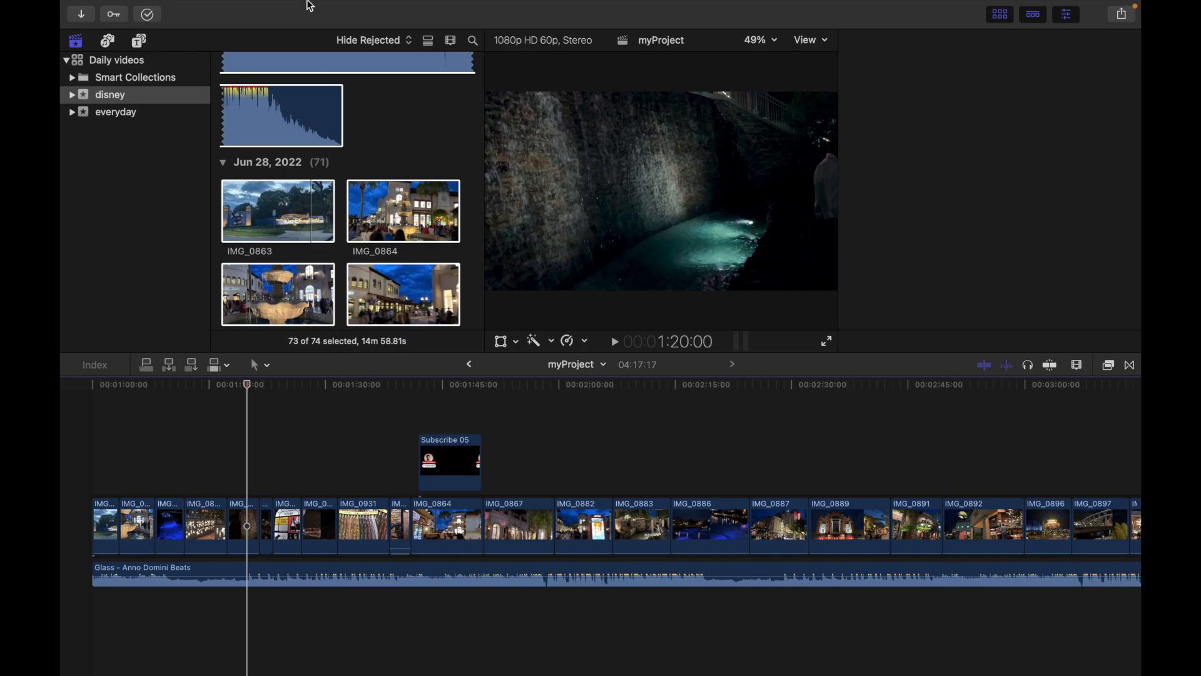
- Open the Edit menu to use Deselect All on the browser clips
{"action": "left_click", "coordinate": [218, 8]}
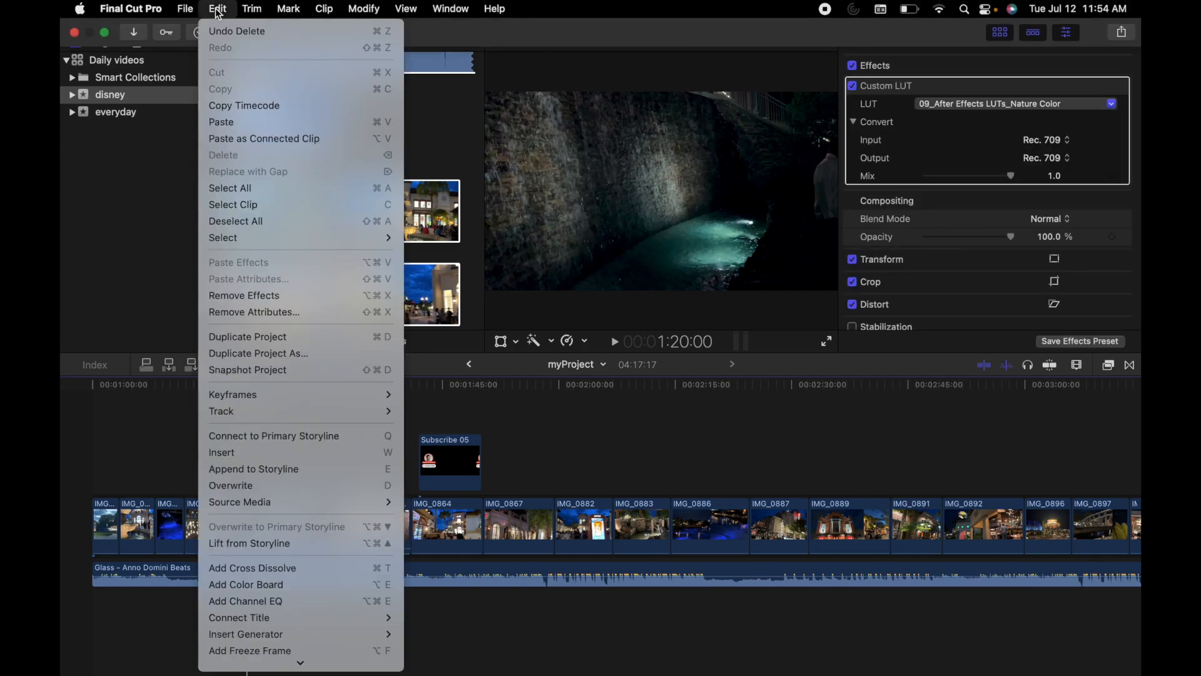
{"action": "mouse_move", "coordinate": [260, 195]}
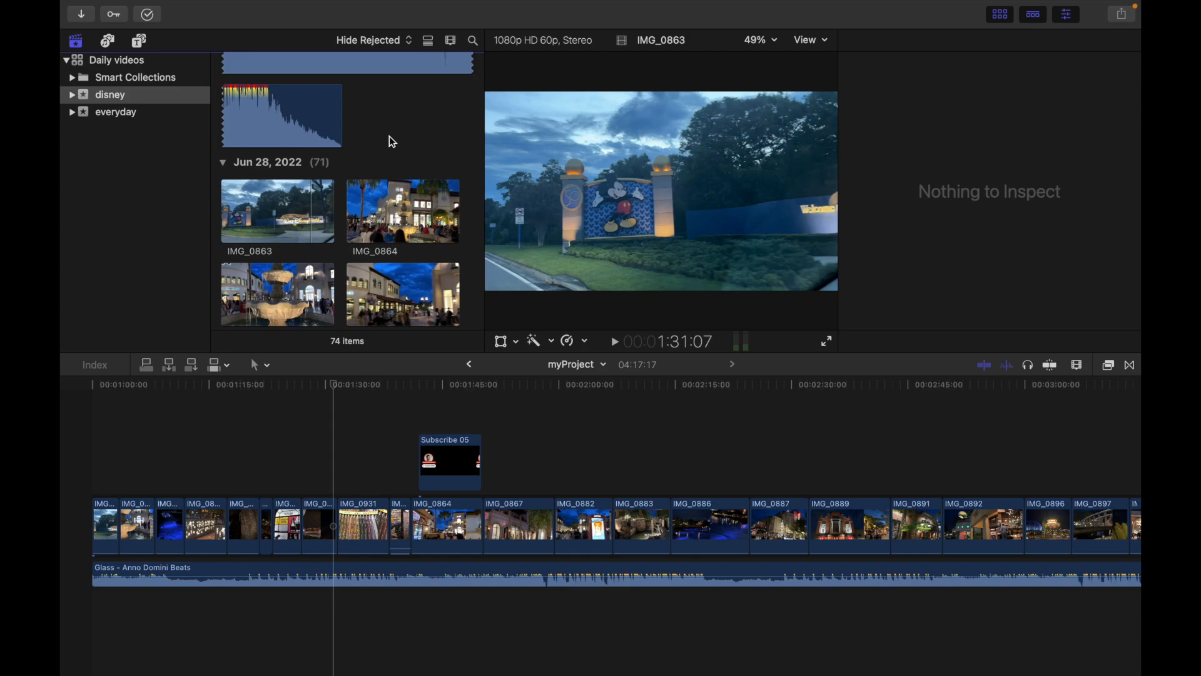
{"action": "mouse_move", "coordinate": [405, 140]}
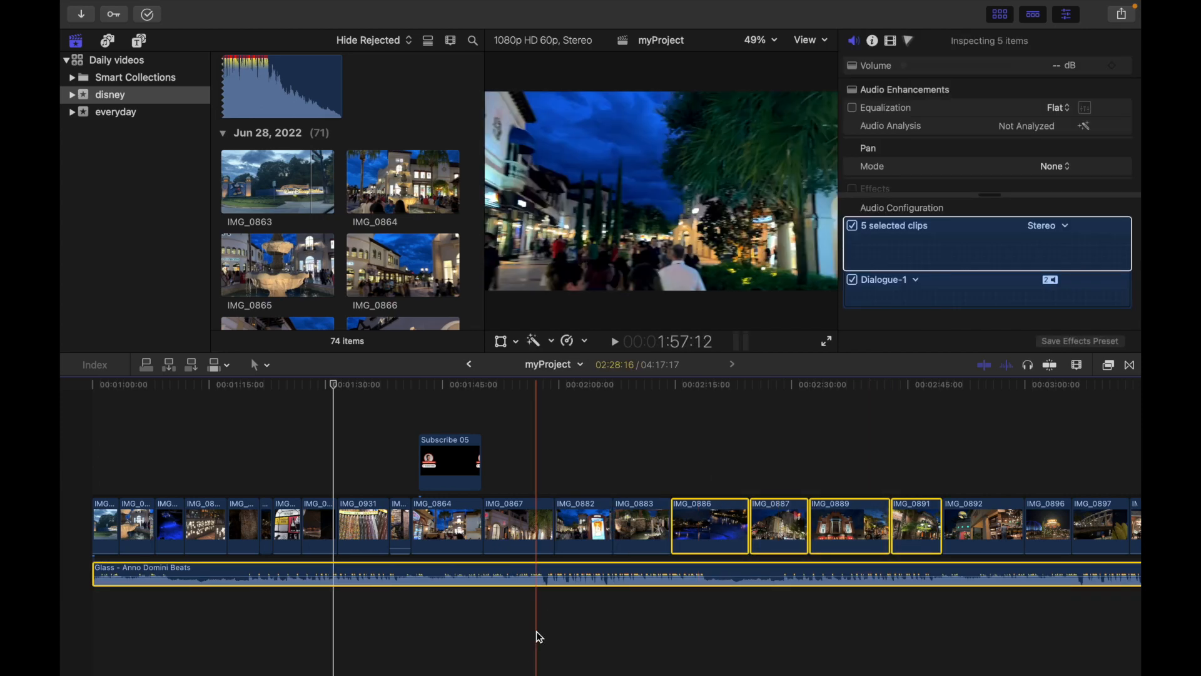
{"action": "left_click", "coordinate": [517, 526]}
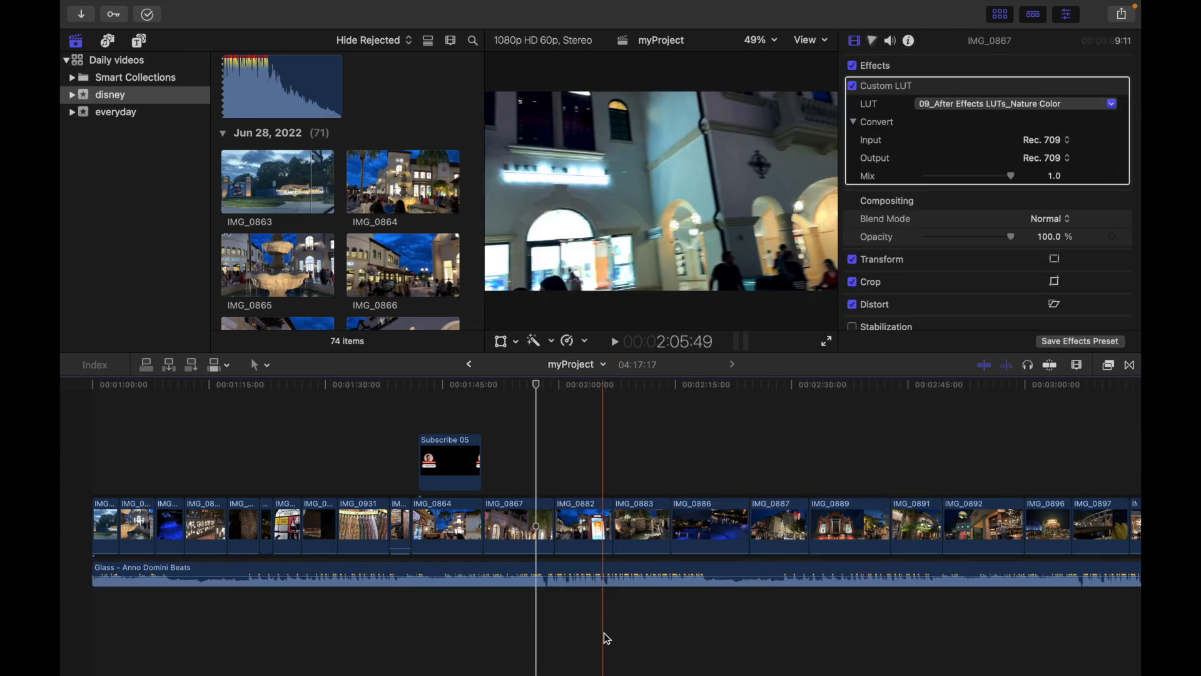